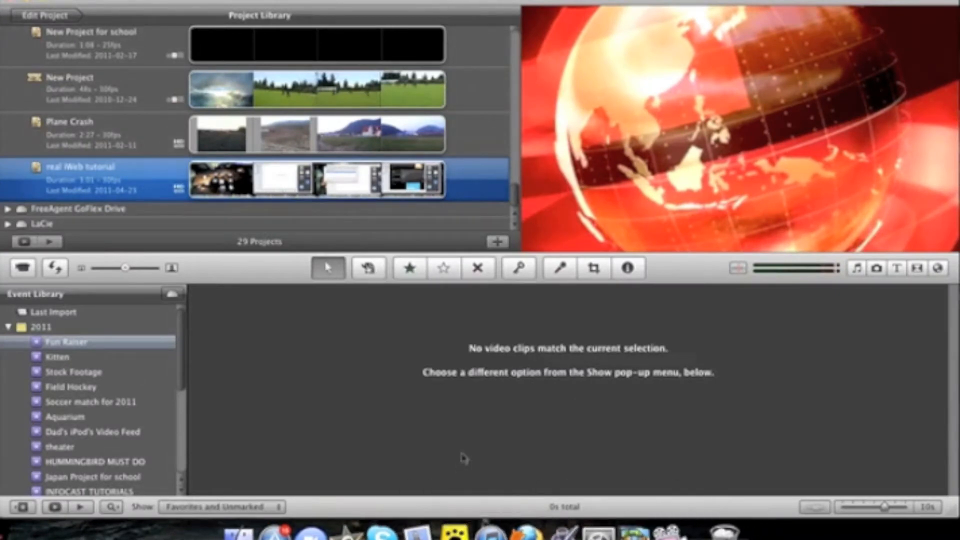
{"action": "mouse_move", "coordinate": [326, 452]}
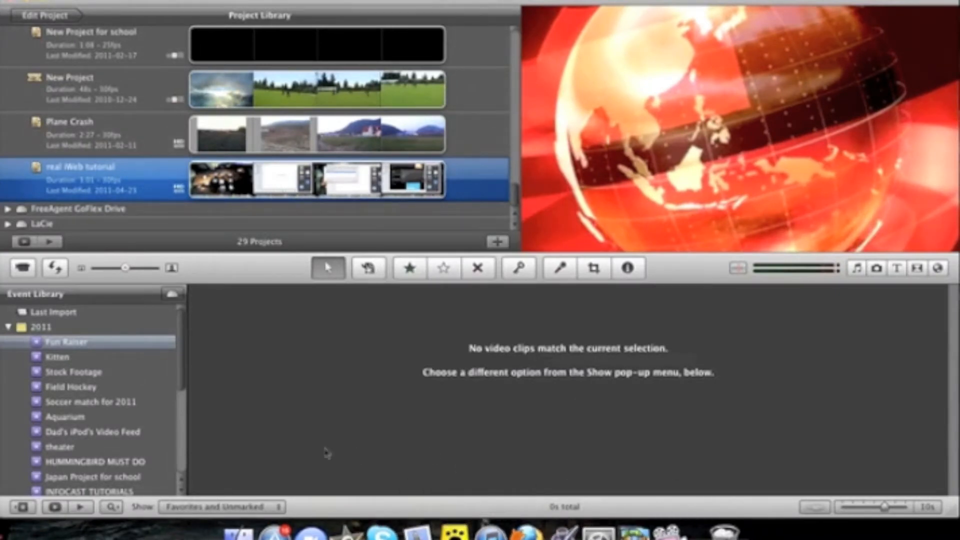
Scroll the Project Library until the MUST DO HUMMINGBIRD project comes into view.
{"action": "scroll", "scroll_direction": "down", "scroll_amount": 3}
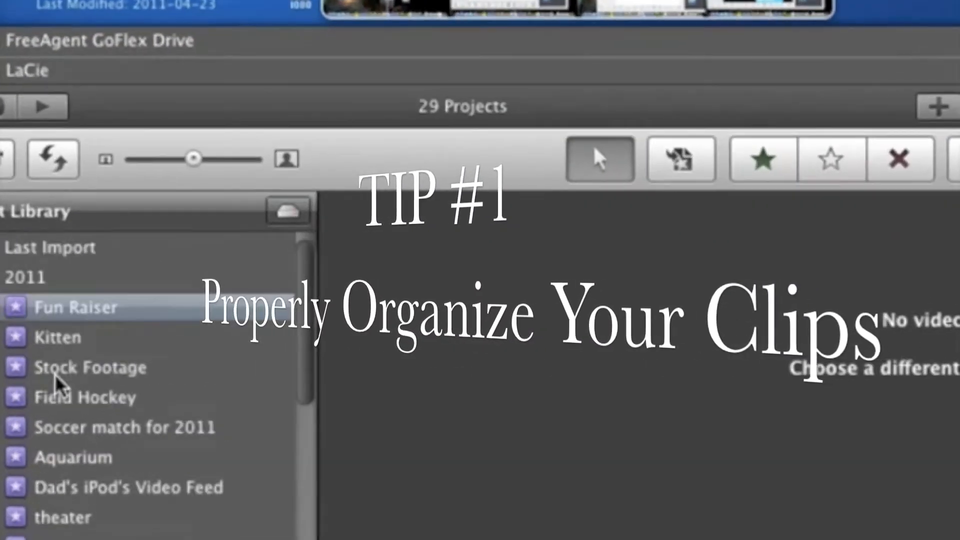
{"action": "scroll", "scroll_direction": "up", "scroll_amount": 3}
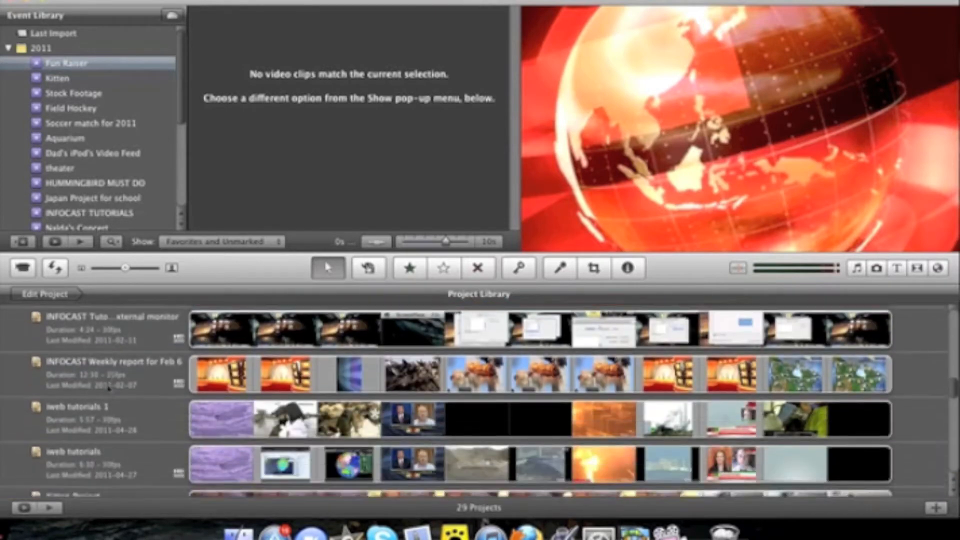
{"action": "scroll", "scroll_direction": "down", "scroll_amount": 3}
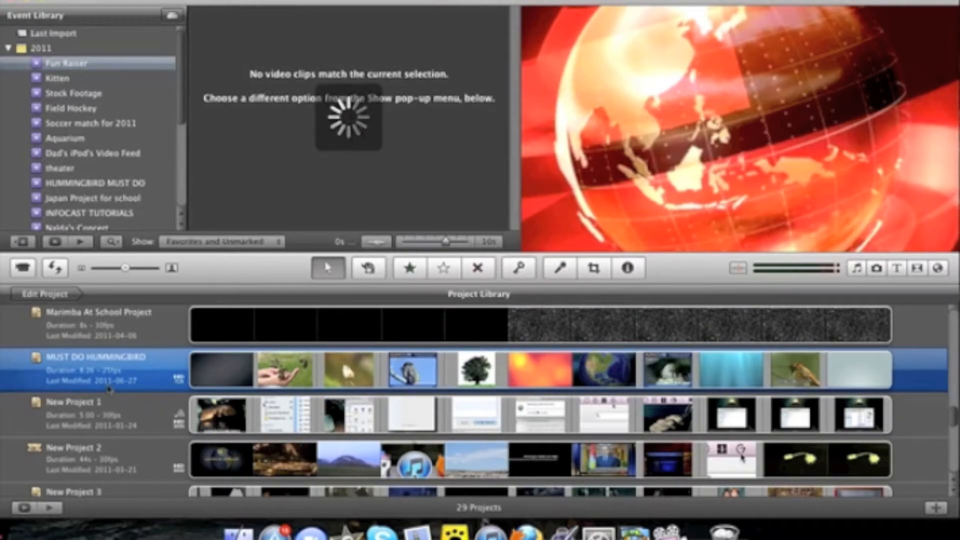
Open the MUST DO HUMMINGBIRD project from the Project Library for editing.
{"action": "double_click", "coordinate": [92, 369]}
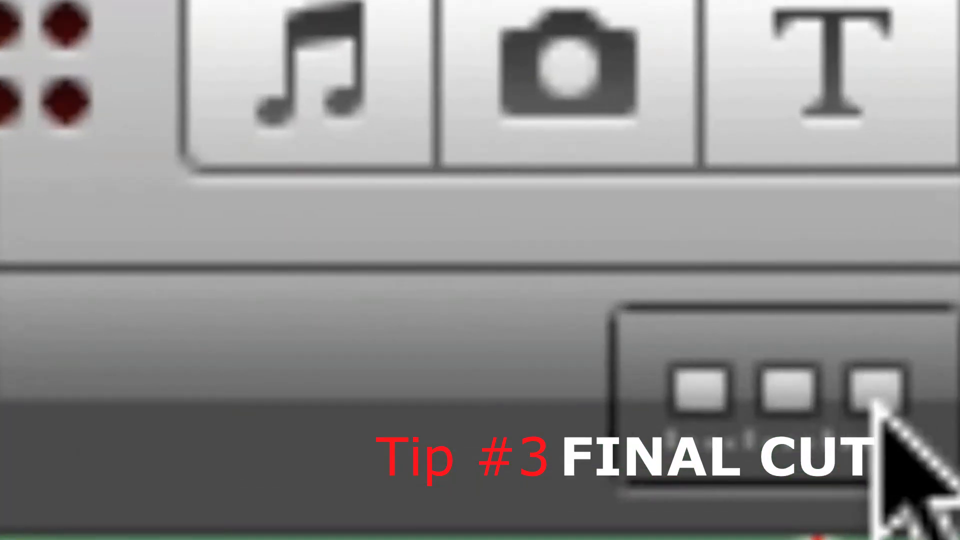
Switch the project to the single-row Final Cut style timeline and pan along it.
{"action": "left_click", "coordinate": [869, 392]}
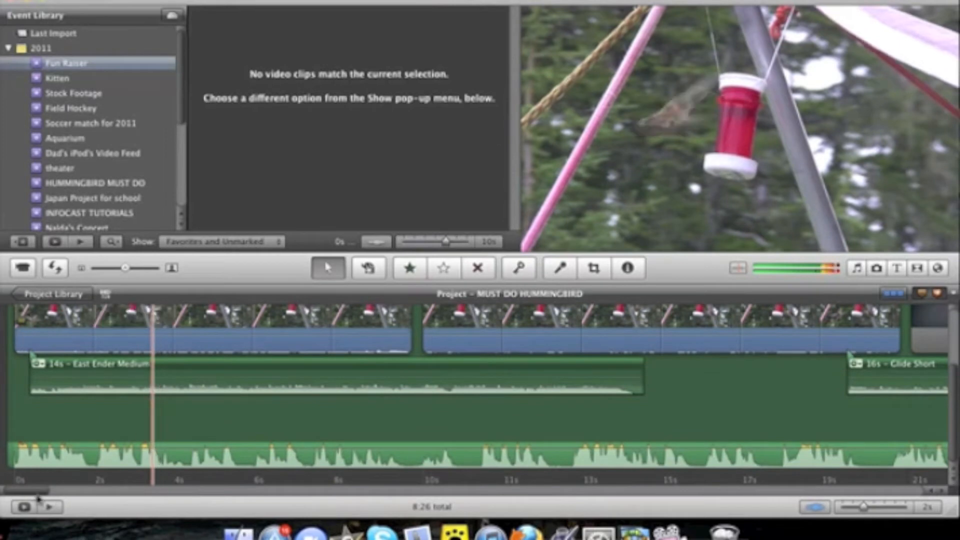
{"action": "scroll", "scroll_direction": "right", "scroll_amount": 3}
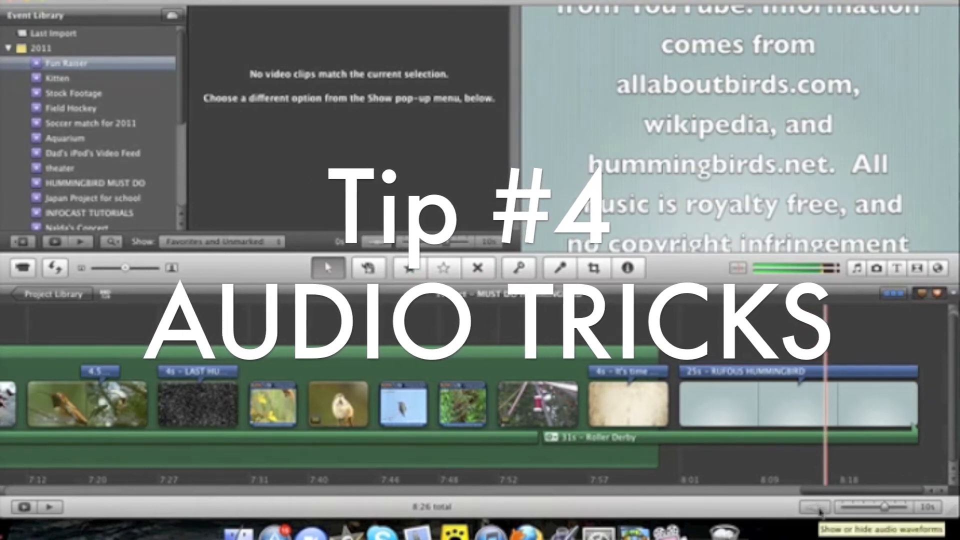
Turn on audio waveforms so they display beneath the timeline clips and music.
{"action": "left_click", "coordinate": [812, 507]}
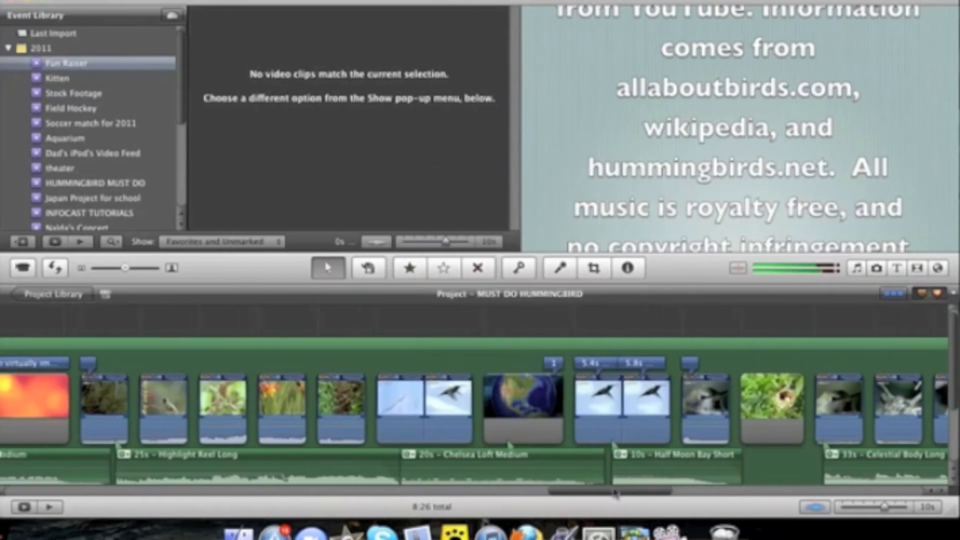
{"action": "scroll", "scroll_direction": "left", "scroll_amount": 3}
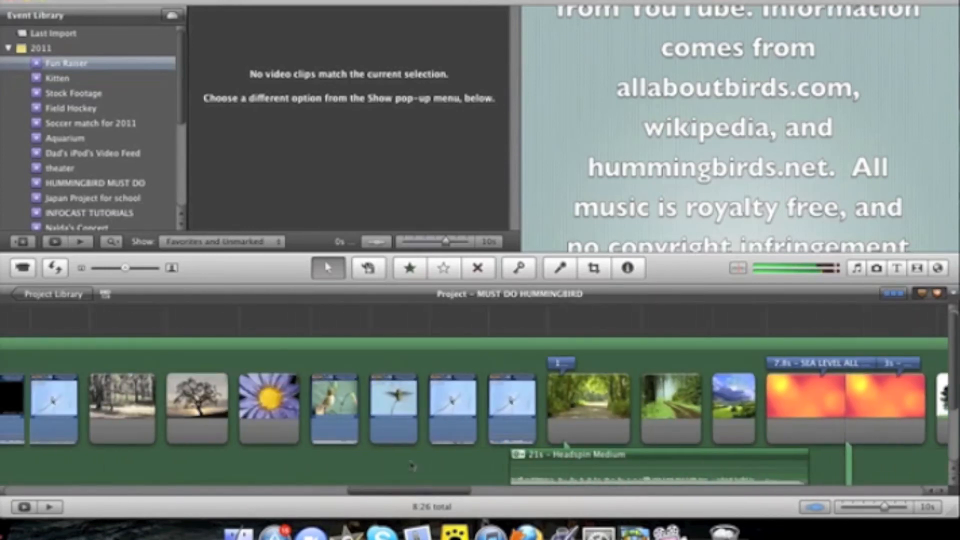
Detach the five-second hummingbird-on-branch clip's audio into its own track, accepting the warning.
{"action": "left_click", "coordinate": [450, 407]}
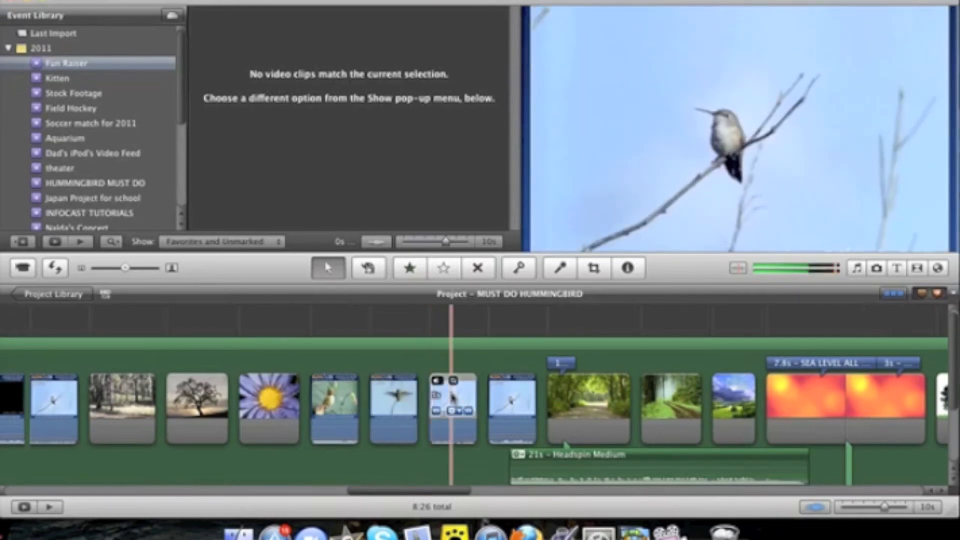
{"action": "left_click", "coordinate": [452, 409]}
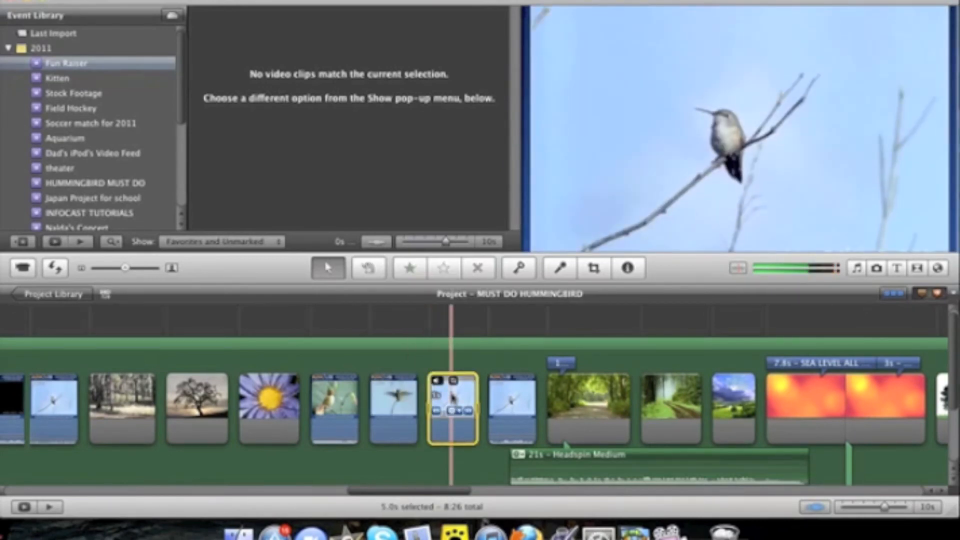
{"action": "right_click", "coordinate": [453, 407]}
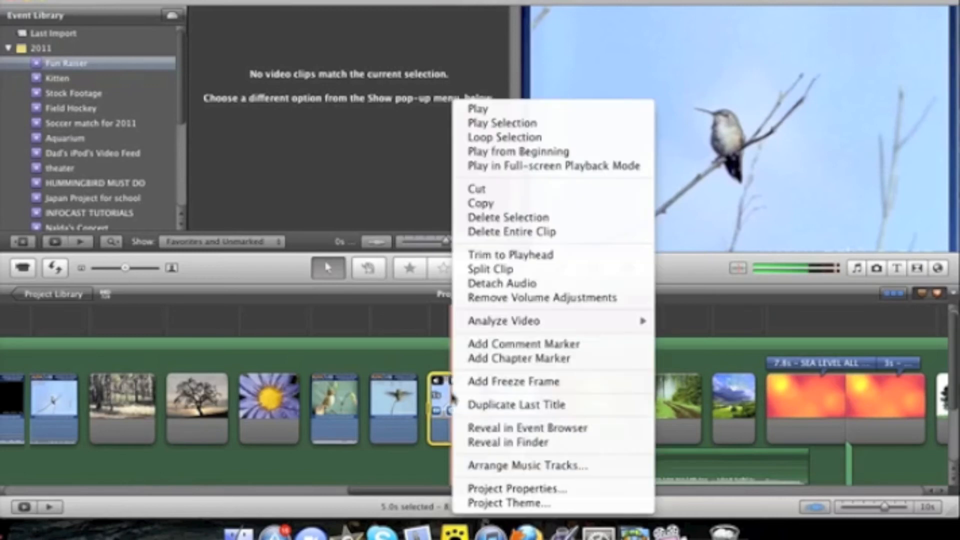
{"action": "mouse_move", "coordinate": [501, 283]}
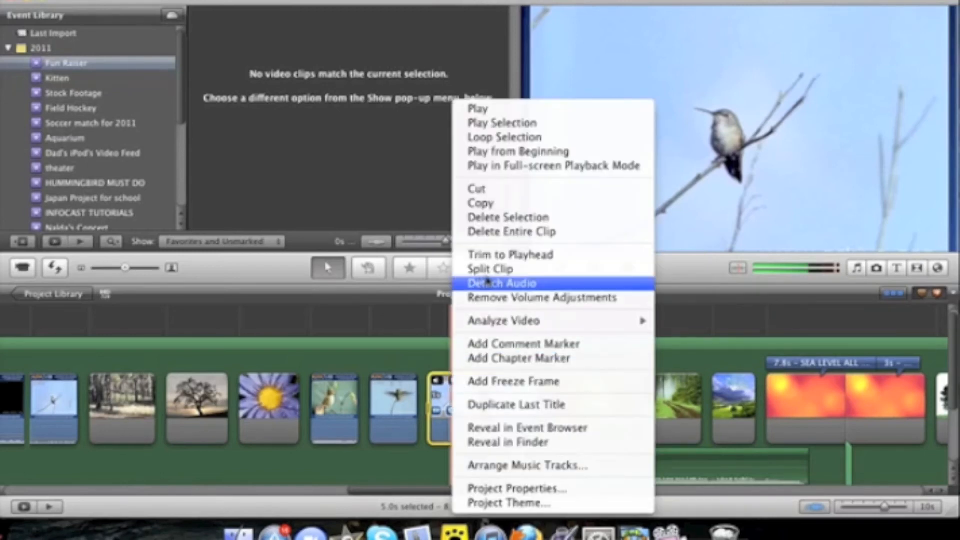
{"action": "left_click", "coordinate": [501, 283]}
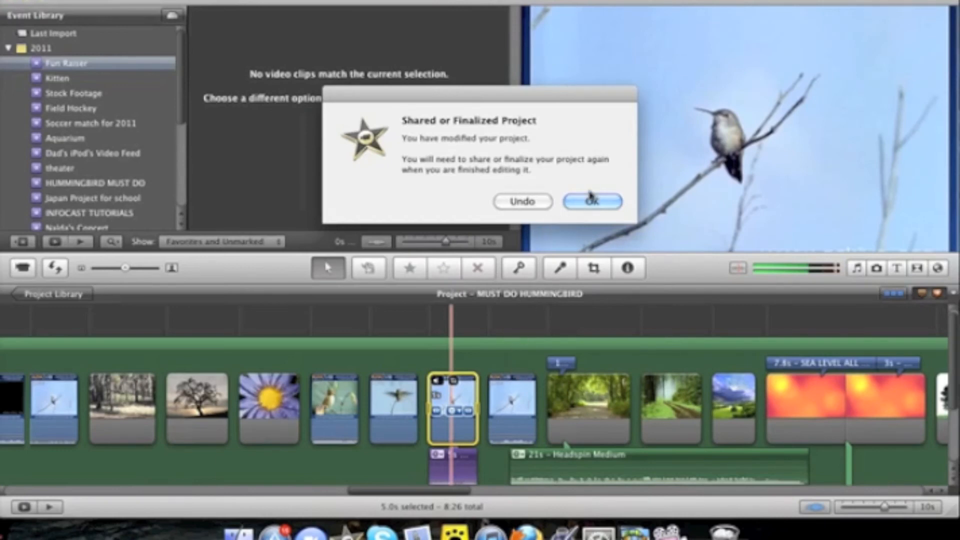
{"action": "left_click", "coordinate": [591, 201]}
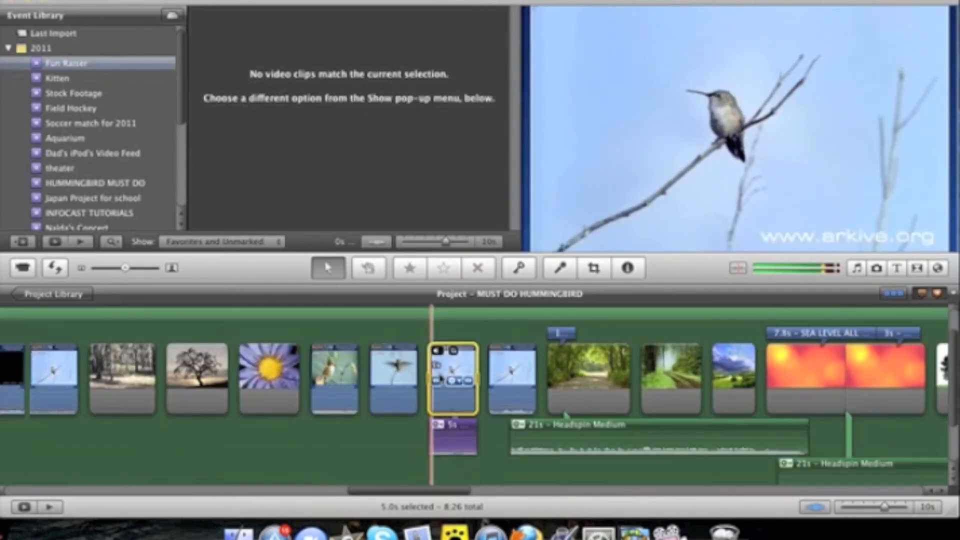